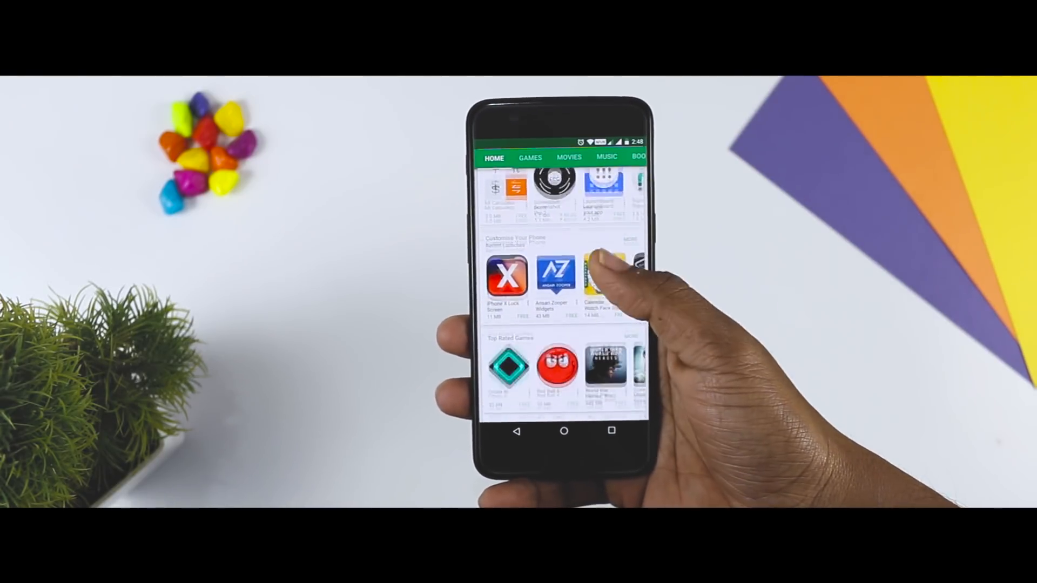
- Browse the Play Store's Early Access Unreleased Apps collection, then return to the home screen
scroll("down", 3)
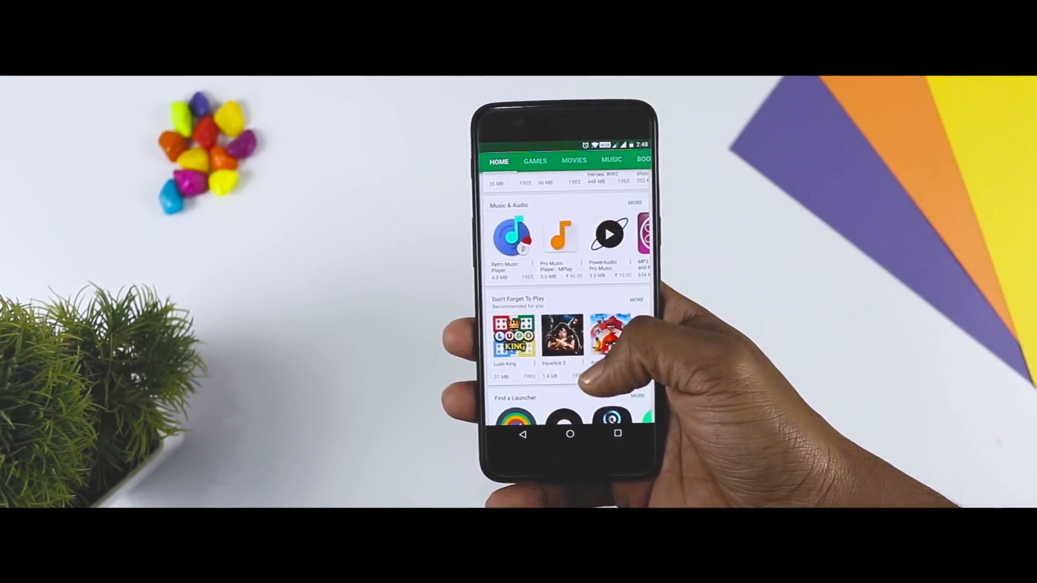
scroll("down", 3)
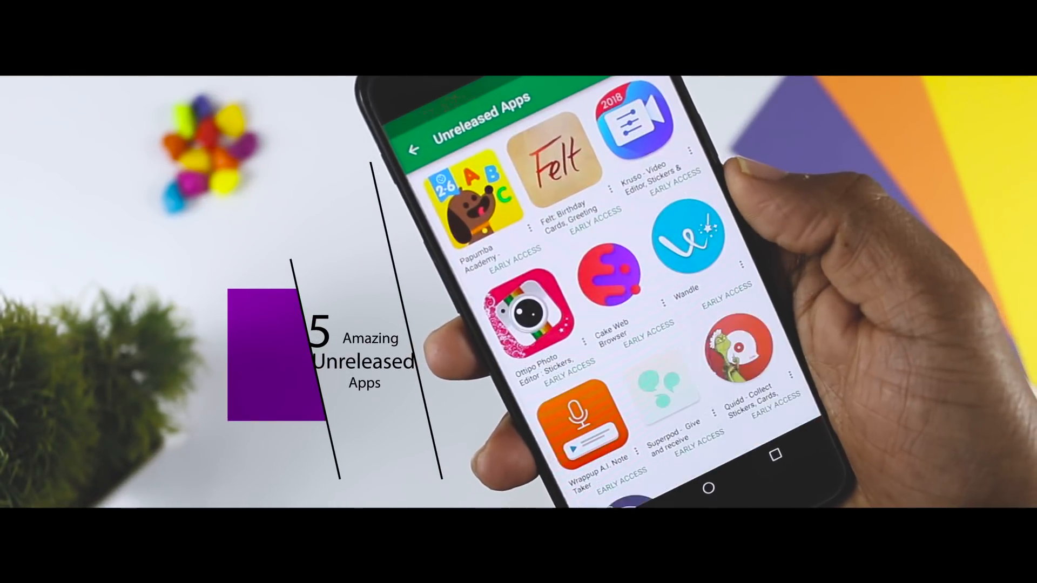
scroll("down", 3)
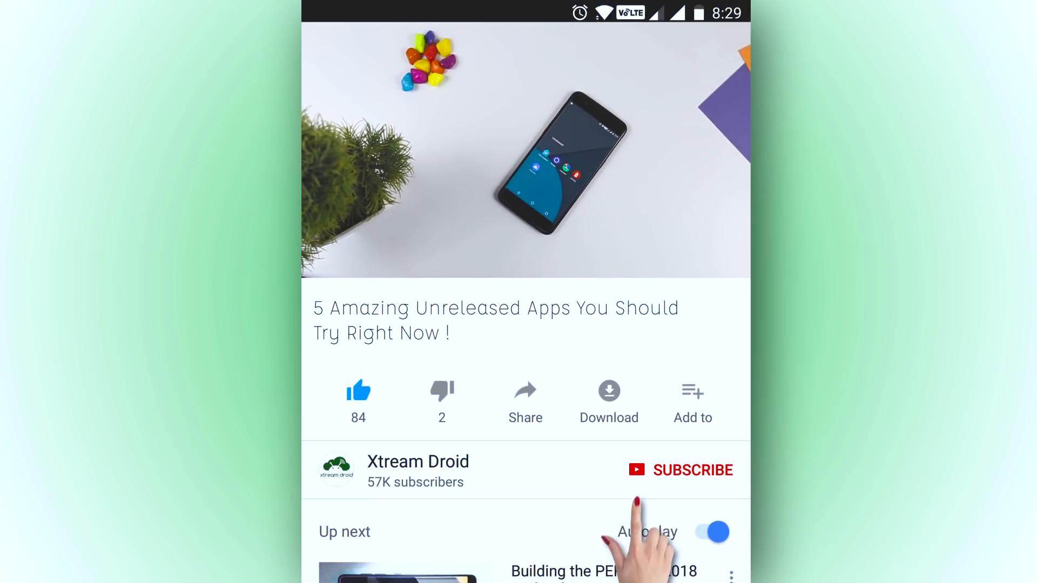
left_click(692, 469)
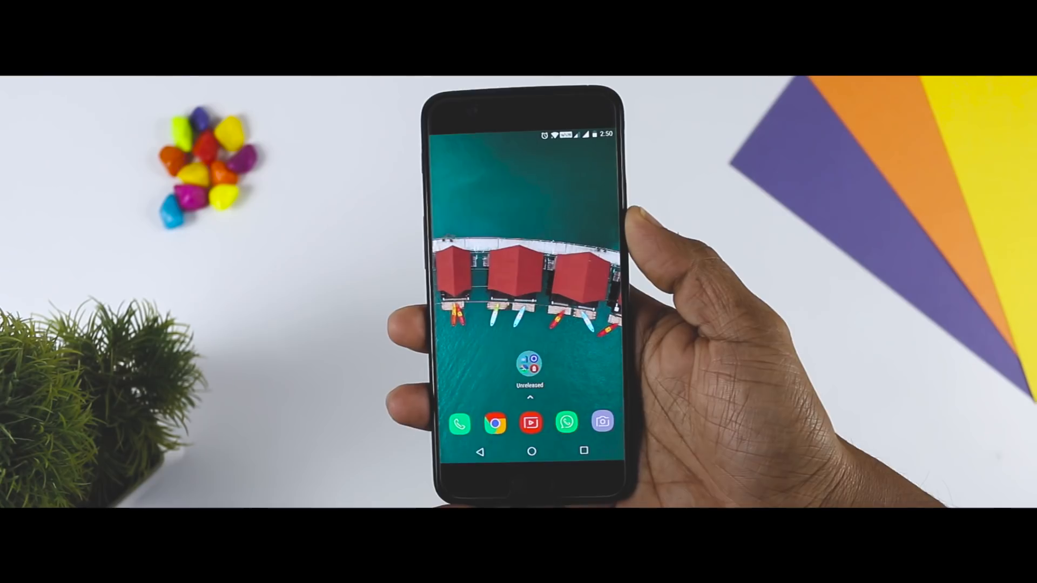
- Launch Focus Go from the Unreleased folder and scroll through its January 2018 photo grid
left_click(529, 364)
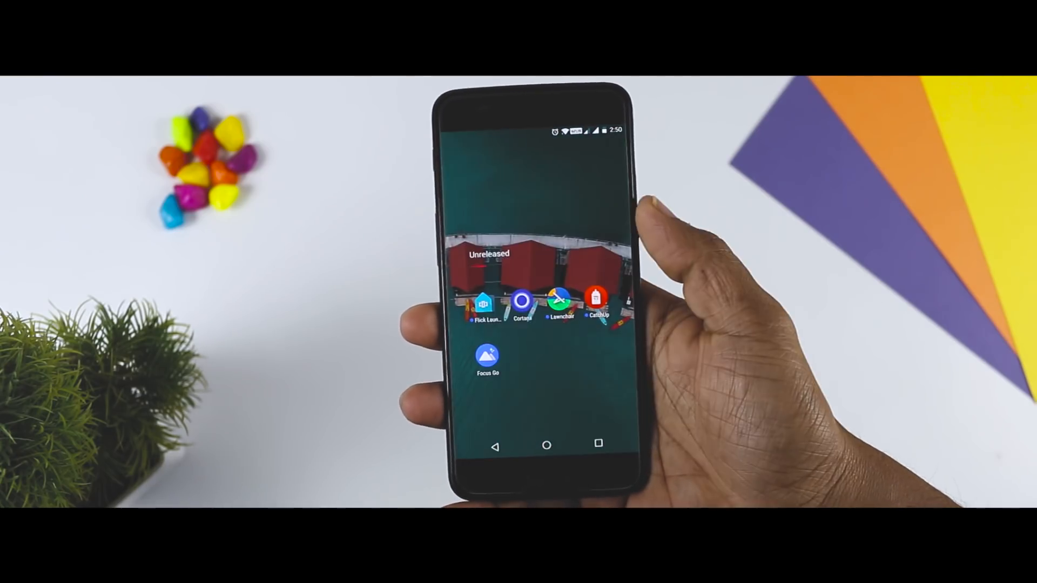
left_click(487, 353)
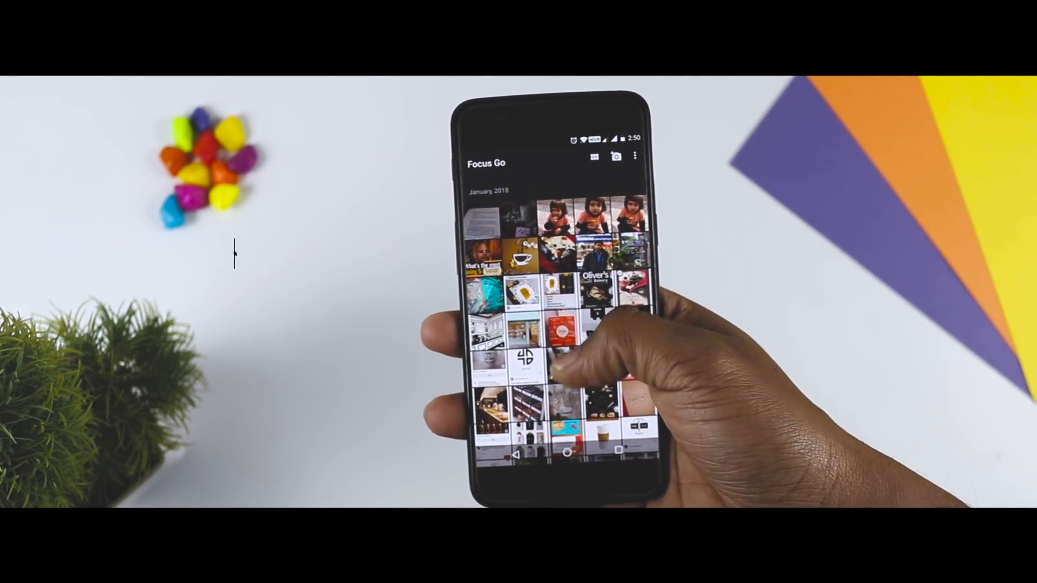
scroll("down", 3)
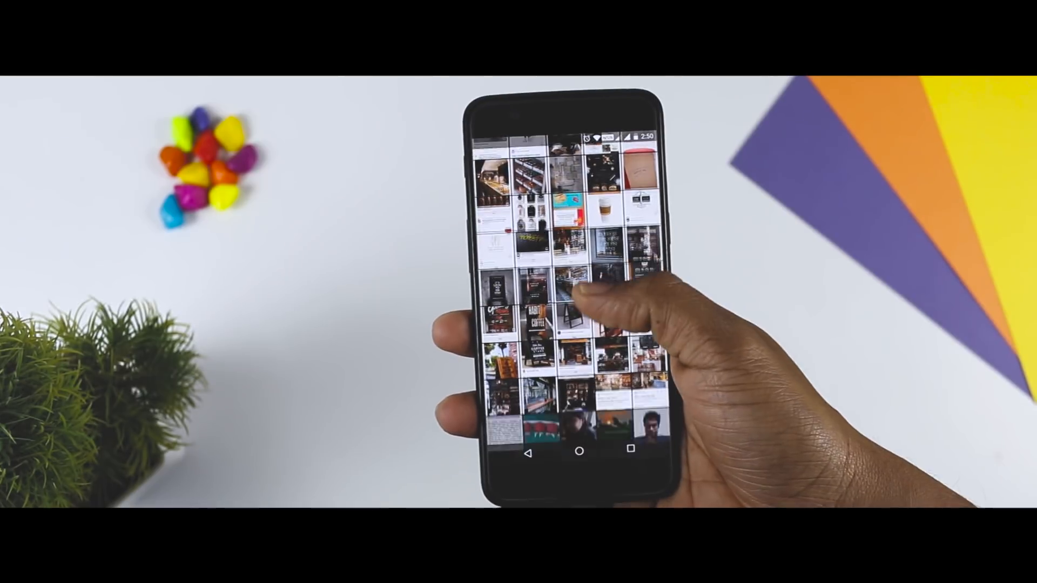
scroll("down", 3)
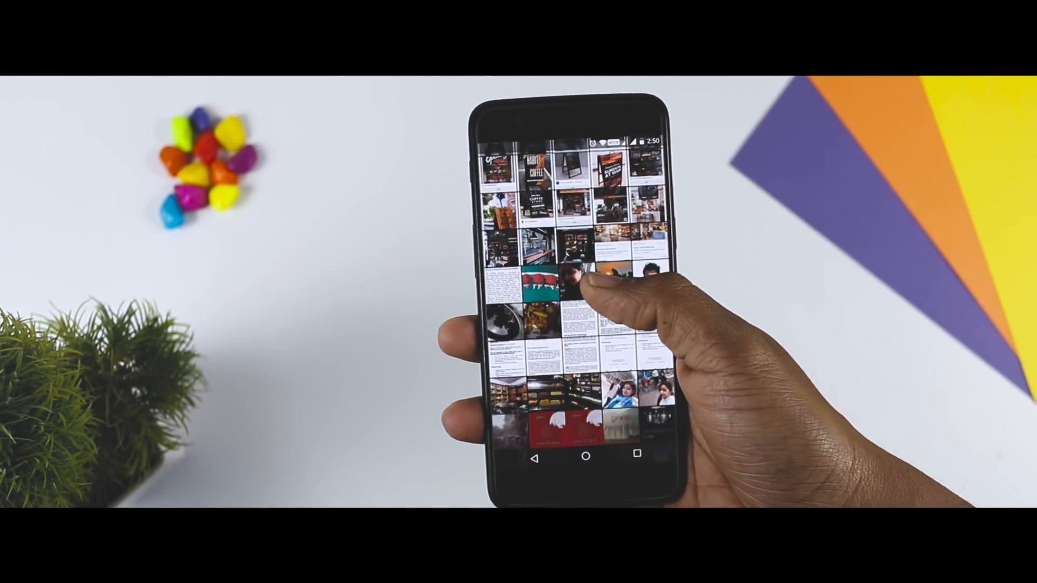
scroll("down", 3)
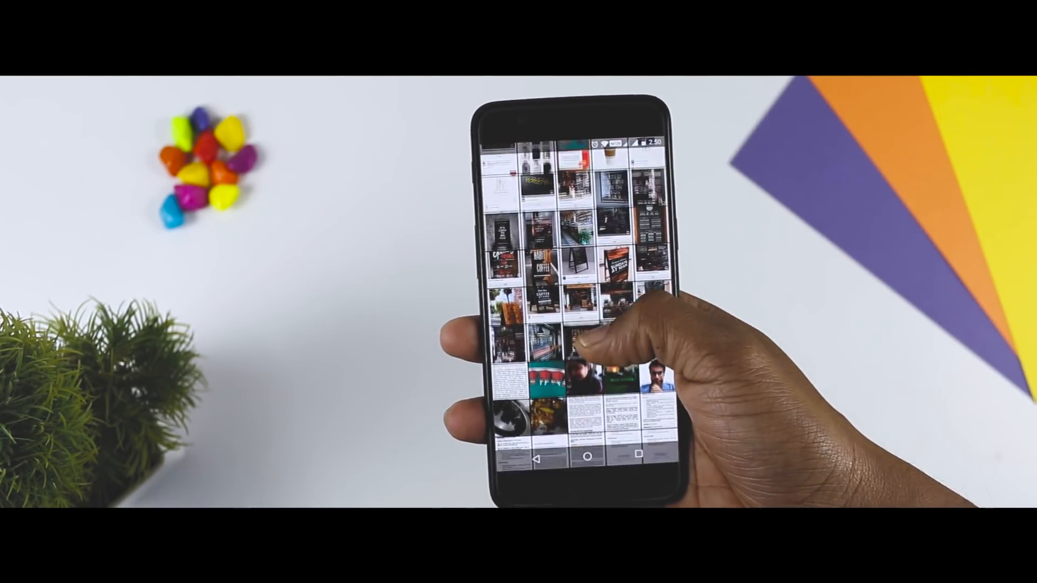
scroll("down", 3)
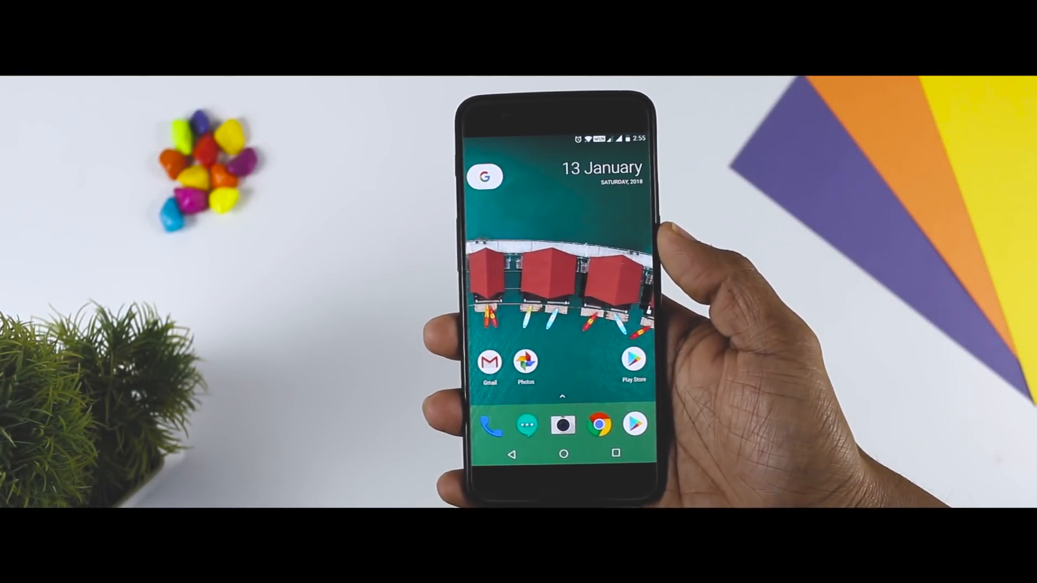
- Swipe up Lawnchair's app drawer and scroll its alphabetical list of installed apps
scroll("up", 3)
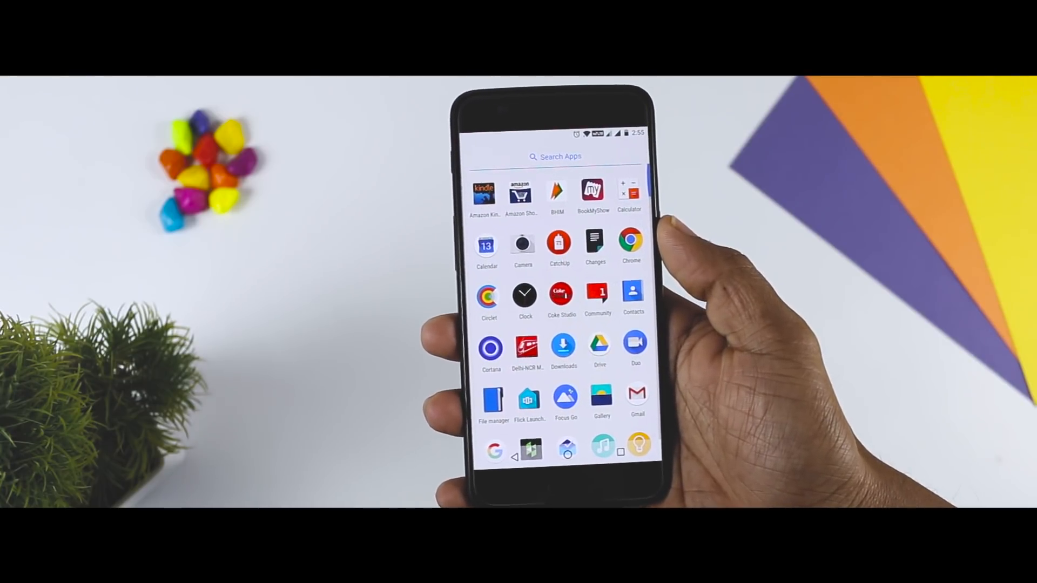
scroll("down", 3)
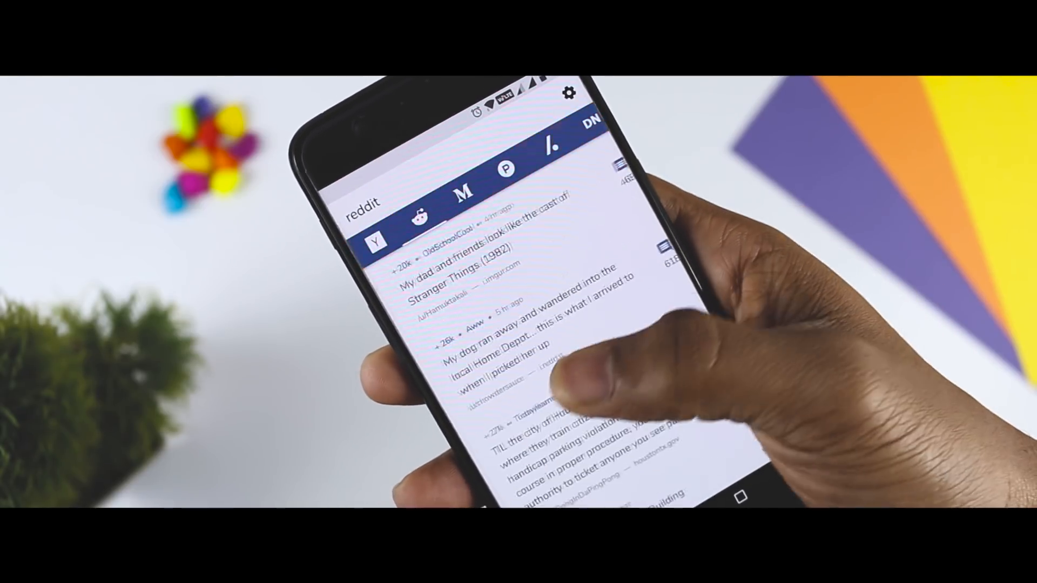
- Read a Reuters story from CatchUp's Hacker News feed
left_click(466, 183)
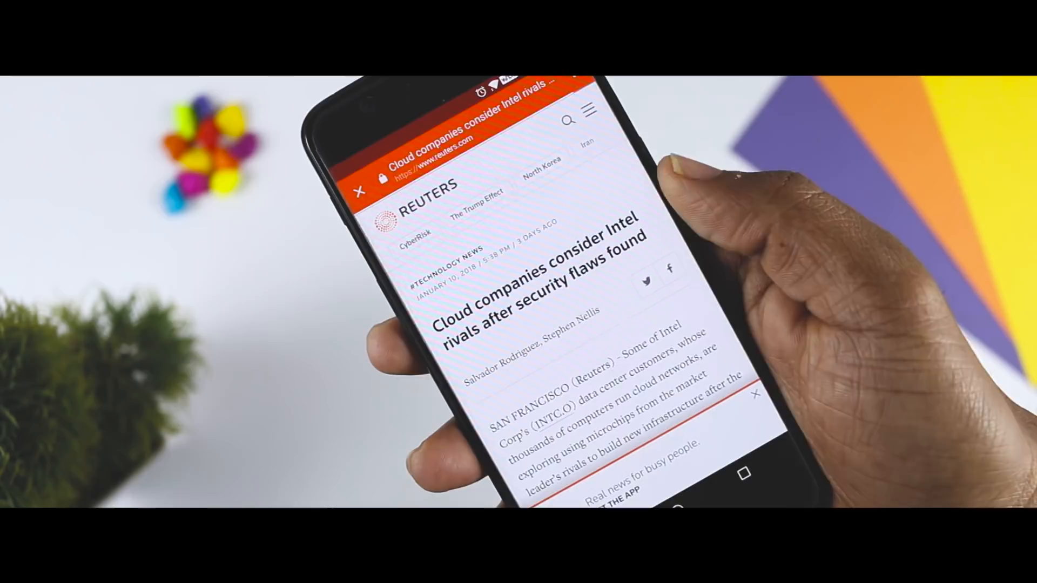
scroll("down", 3)
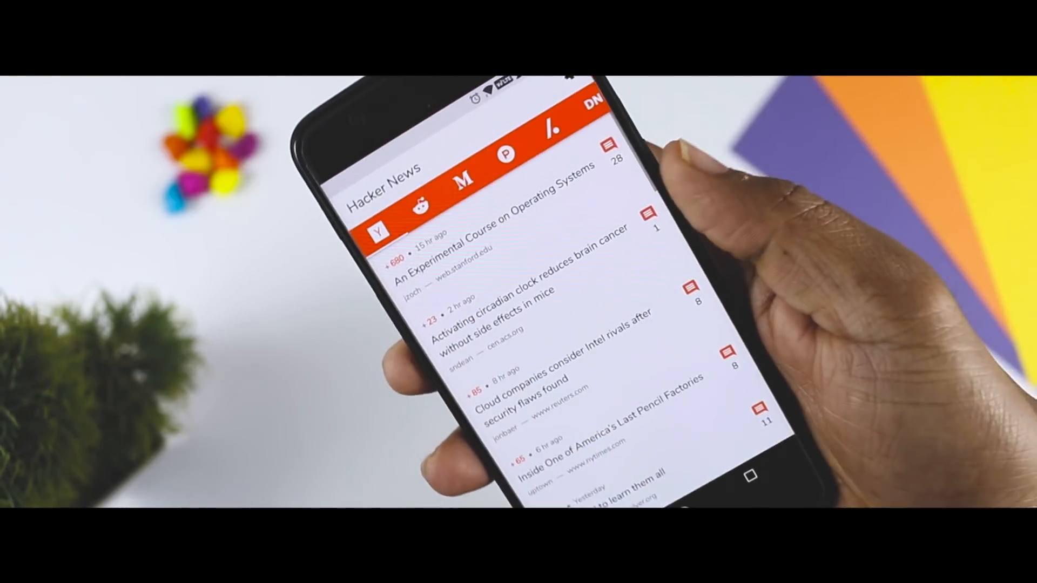
- Switch to the reddit feed and read the Houston parking enforcement article
left_click(436, 196)
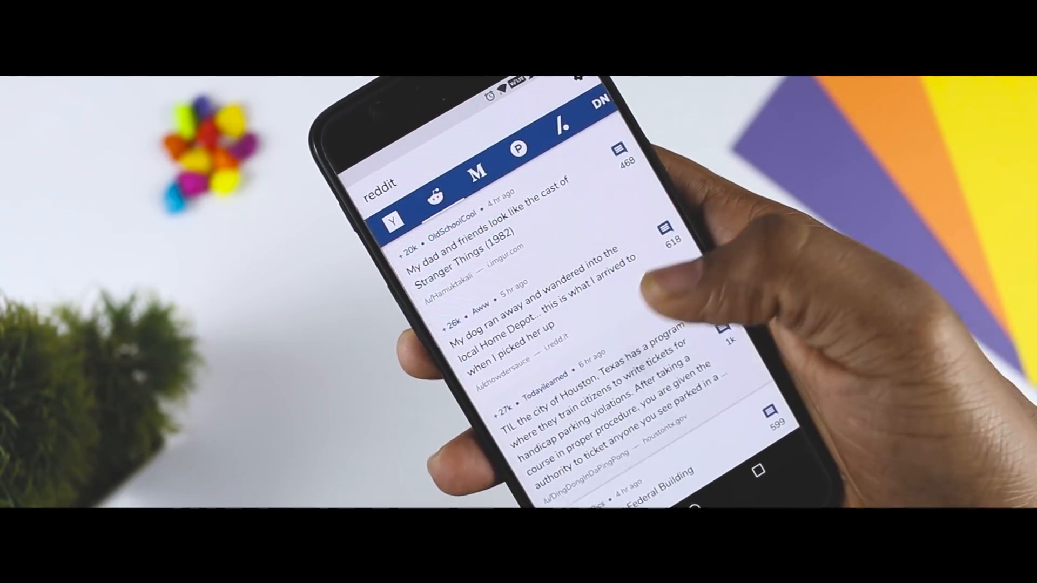
left_click(595, 417)
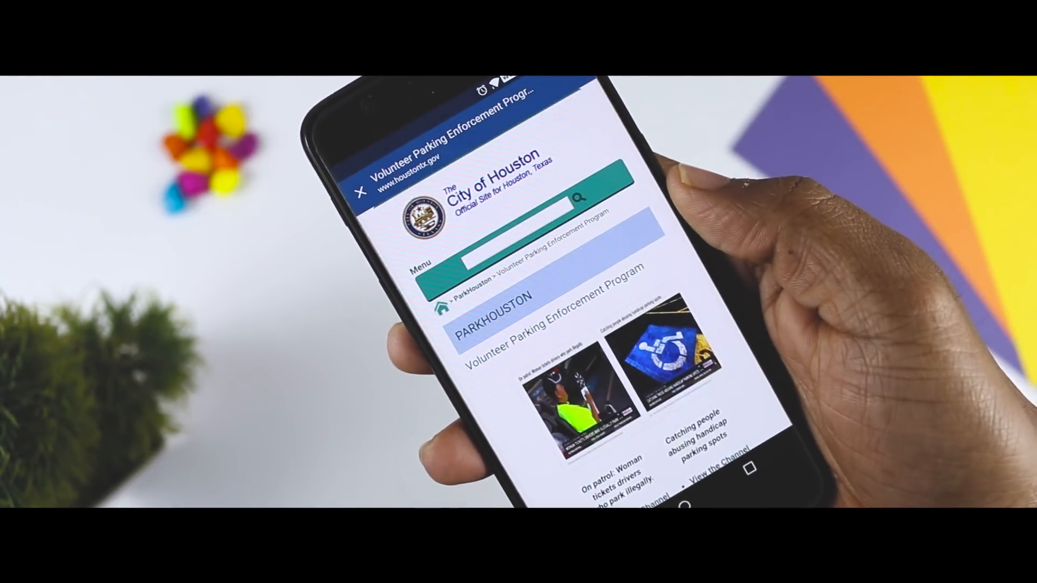
scroll("down", 3)
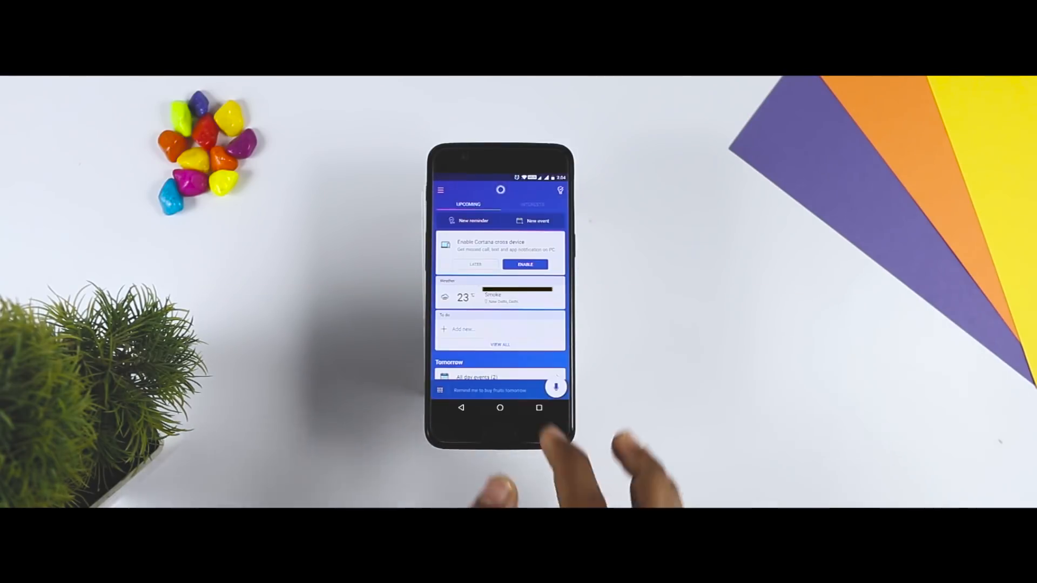
- Launch Cortana to its Upcoming tab with reminder, weather and to-do cards
left_click(555, 387)
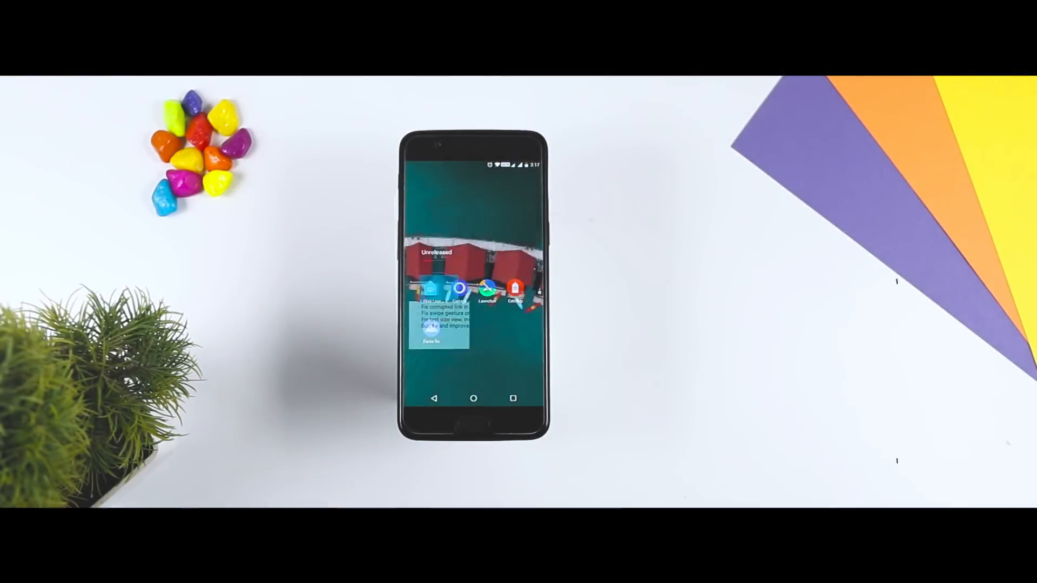
- Launch Flick Launcher from the Unreleased folder and dismiss its What's new notes
left_click(473, 340)
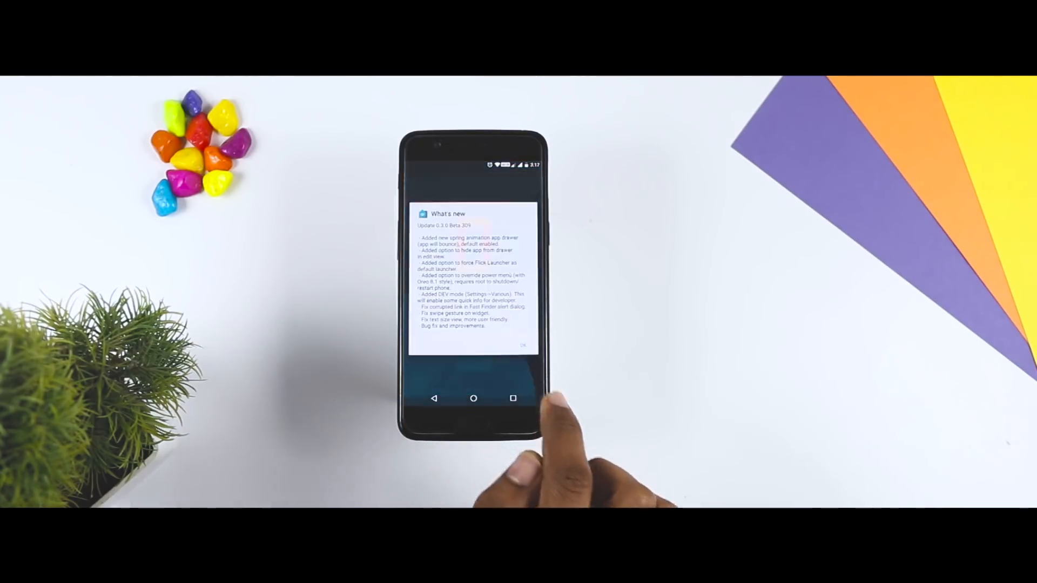
left_click(521, 346)
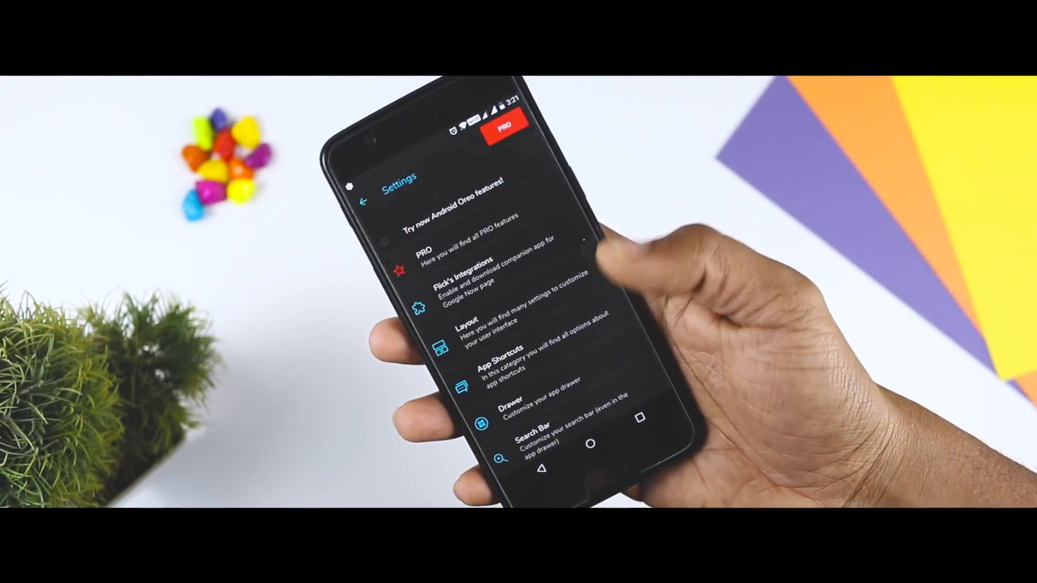
- Scroll through Flick Launcher's list of settings categories
scroll("down", 3)
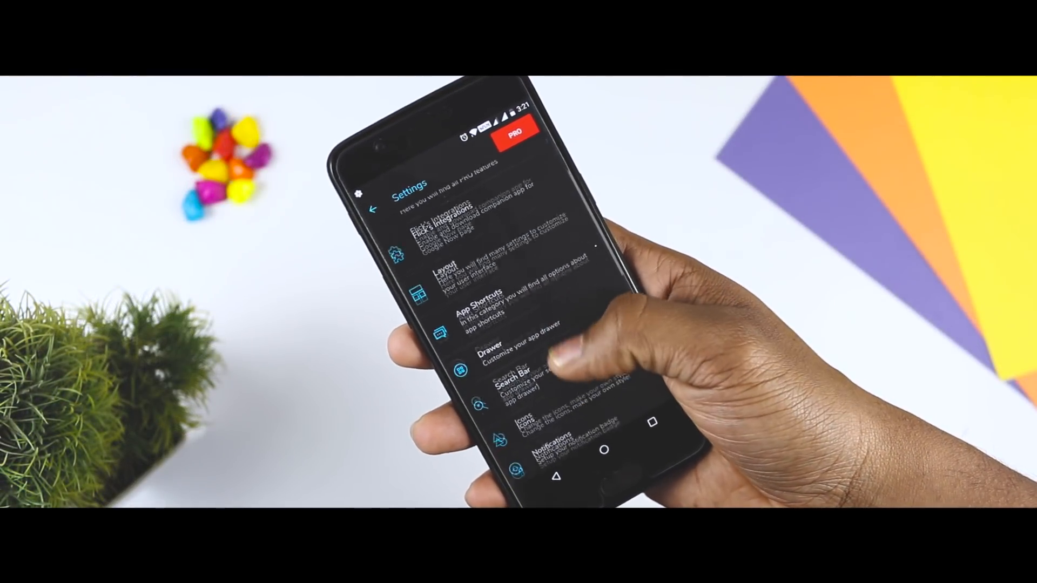
scroll("down", 3)
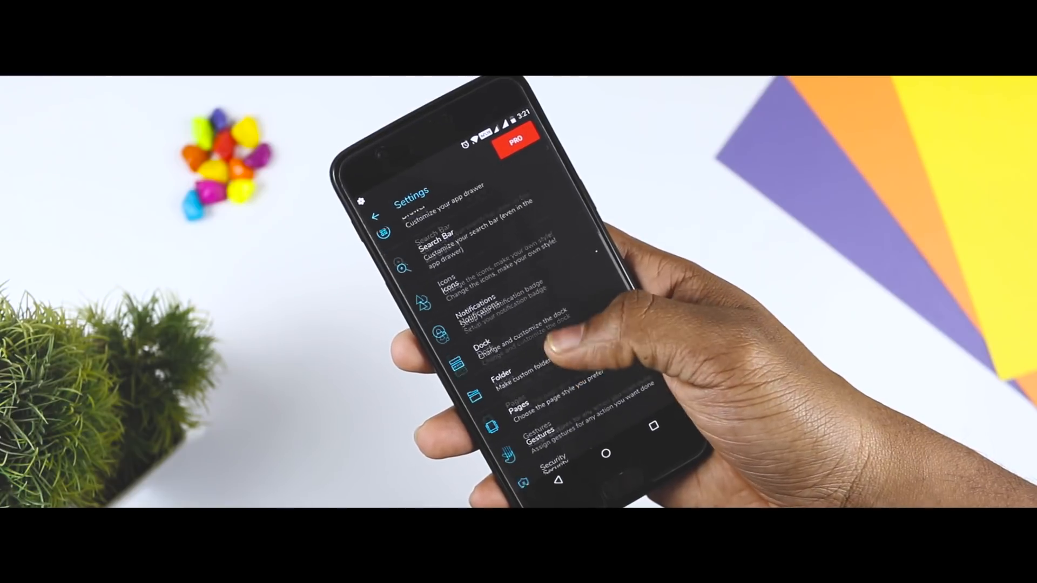
scroll("down", 3)
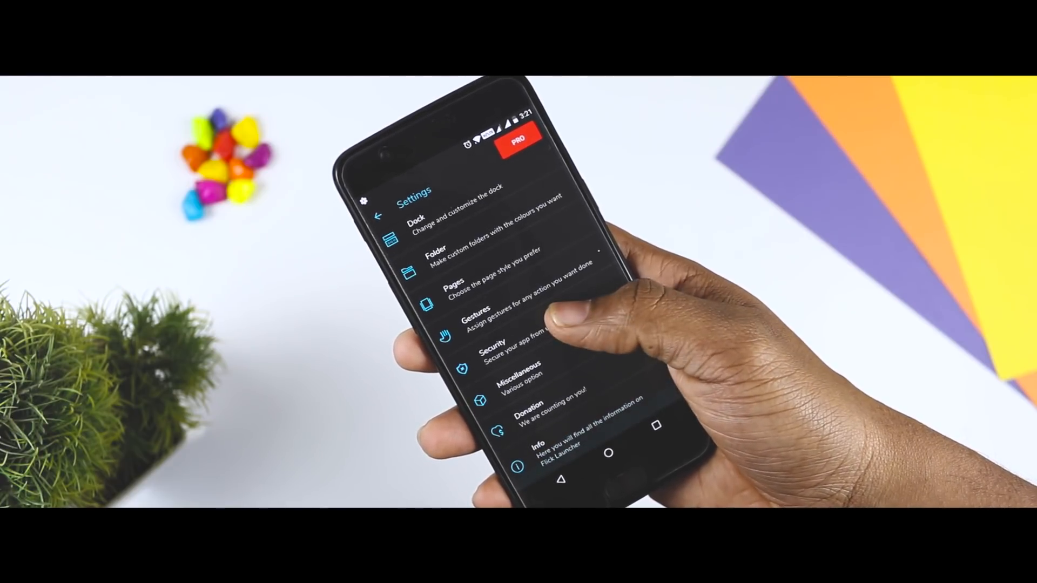
scroll("down", 3)
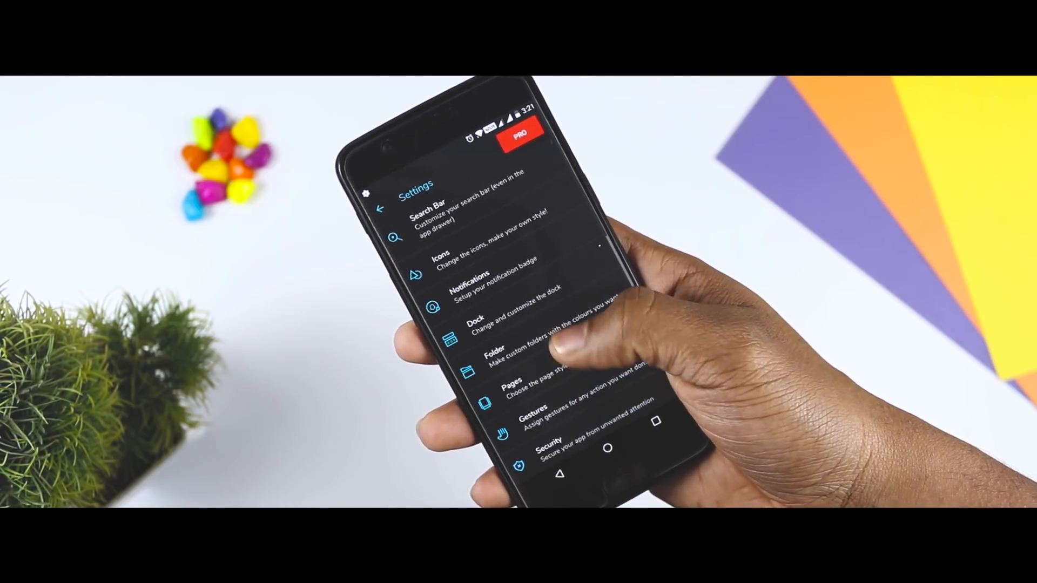
scroll("down", 3)
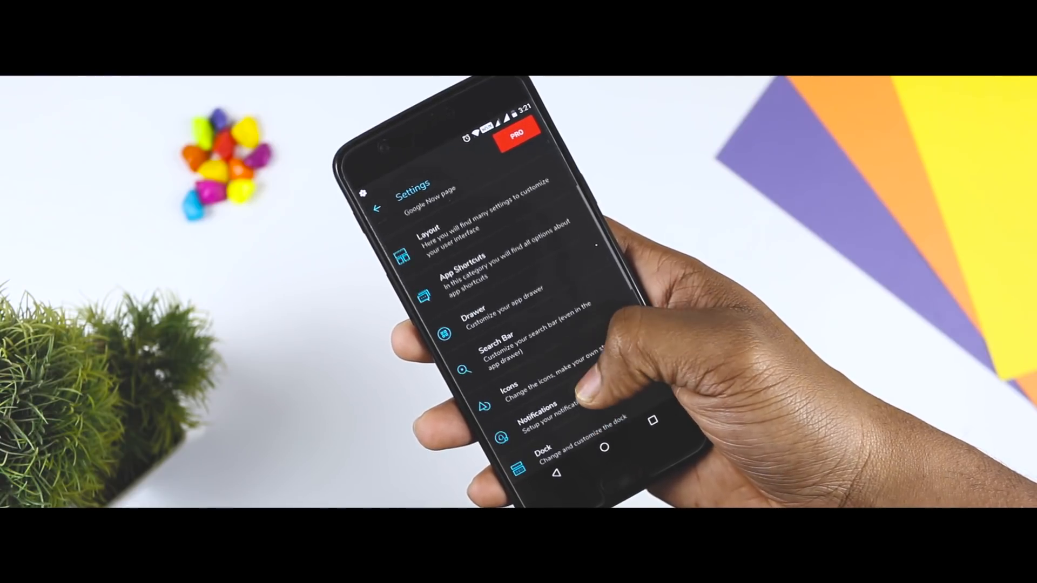